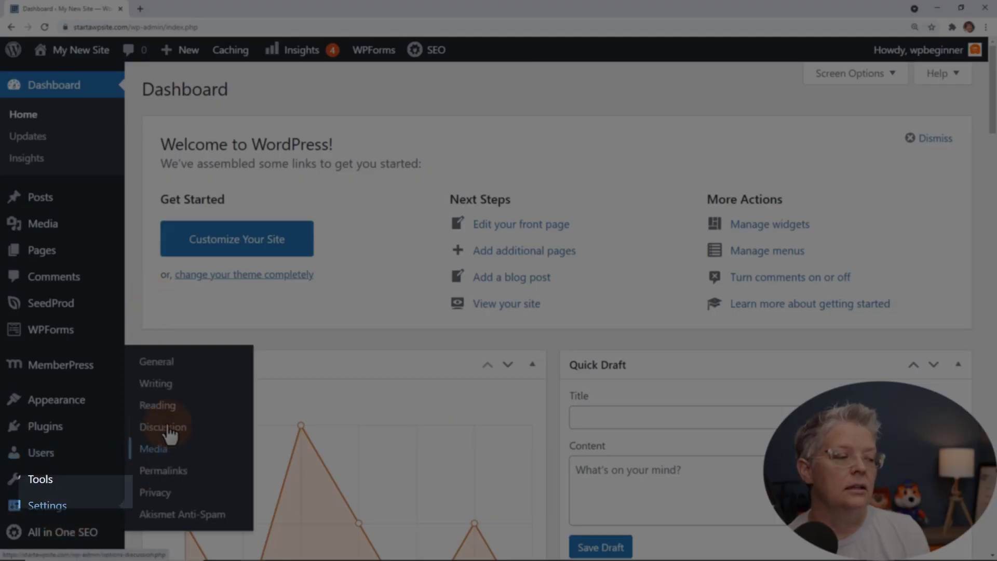
# Go to the Reading Settings page from the admin sidebar's Settings menu.
pyautogui.click(158, 405)
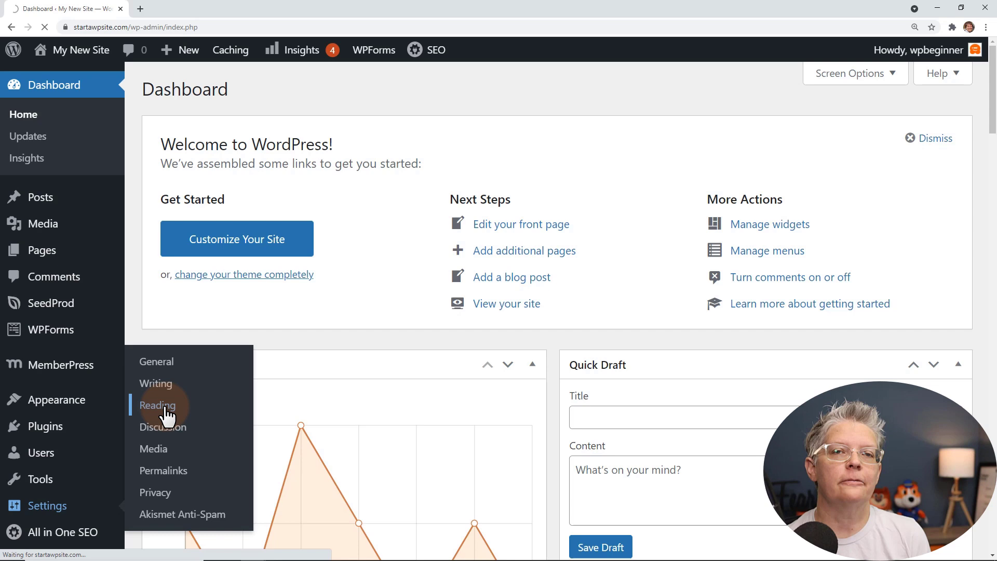
pyautogui.click(158, 405)
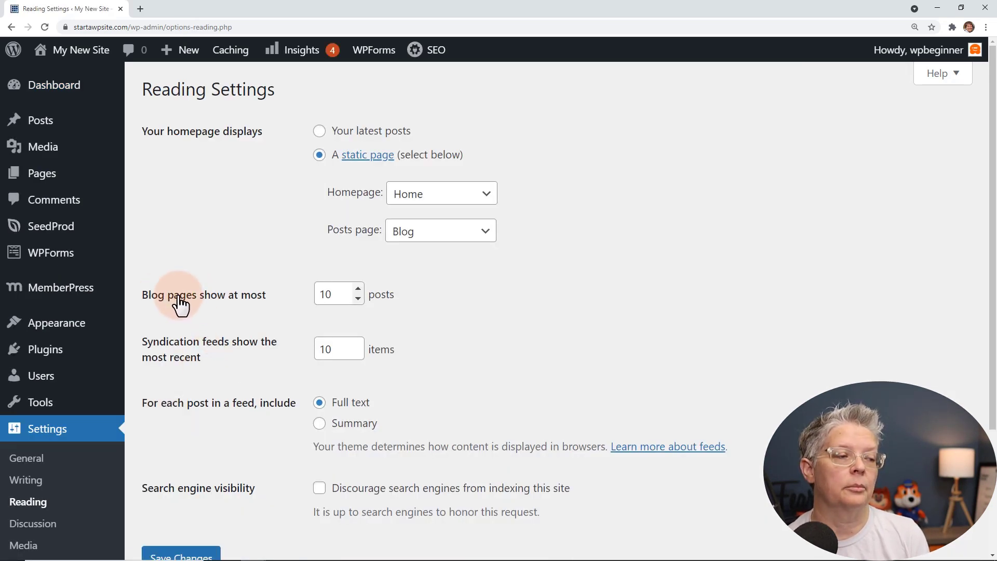
pyautogui.moveTo(286, 299)
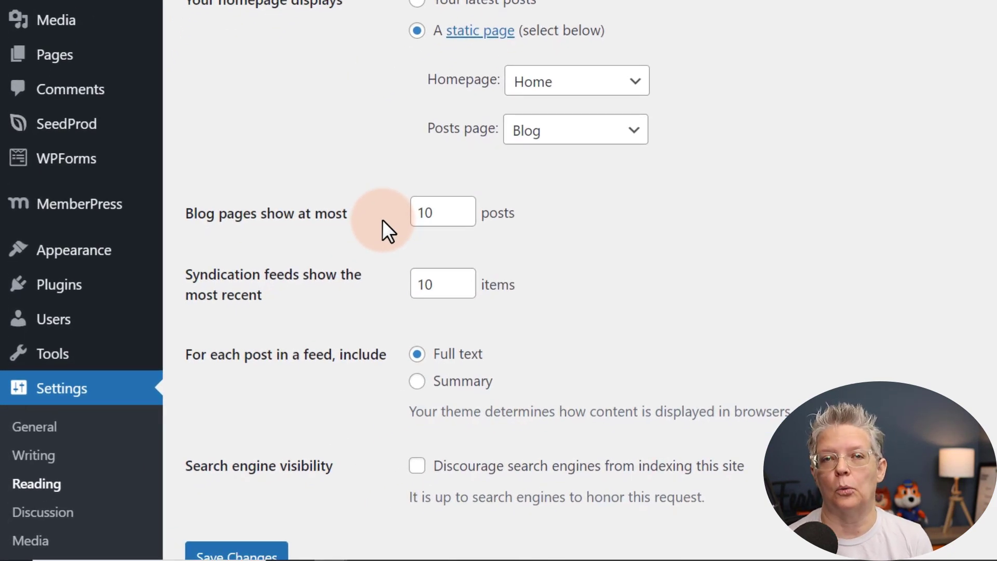
# Save Reading Settings with 5 posts per blog page and feeds showing summaries only.
pyautogui.click(439, 212)
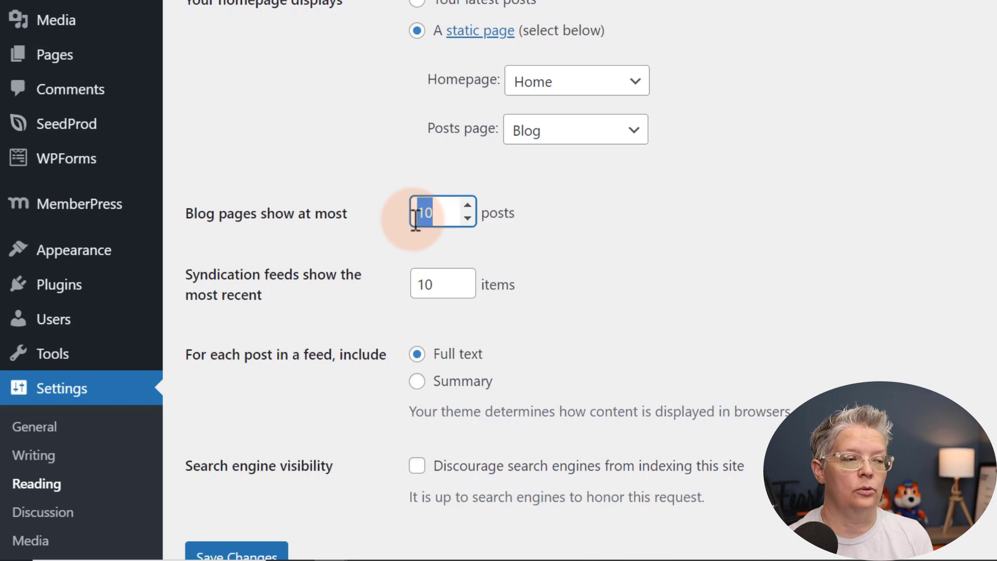
pyautogui.write('5')
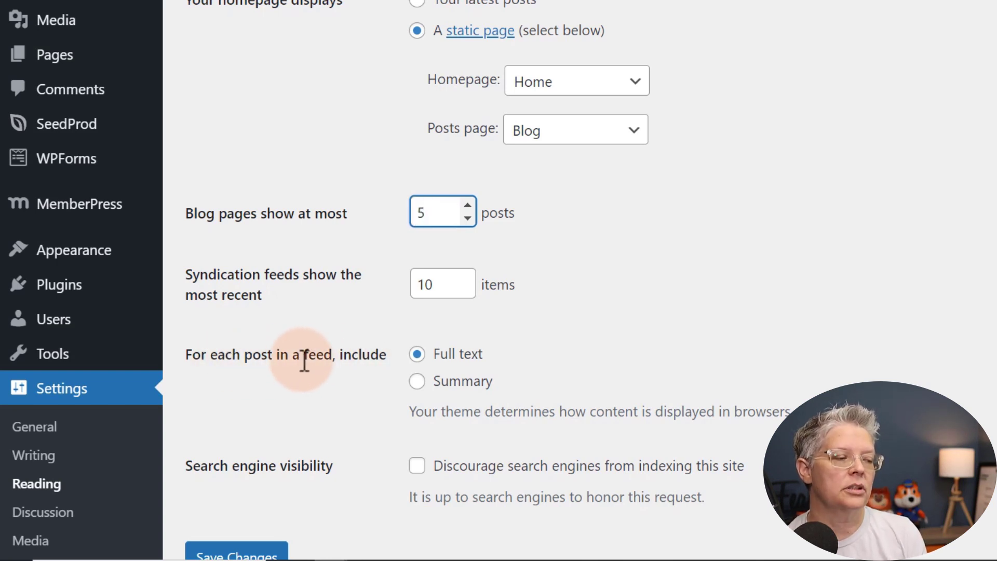
pyautogui.moveTo(398, 369)
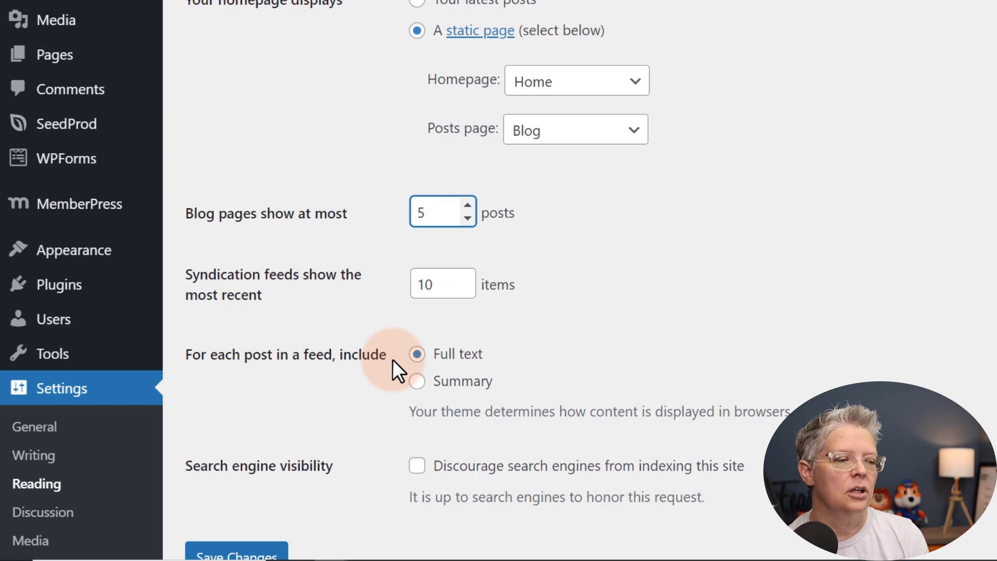
pyautogui.click(417, 381)
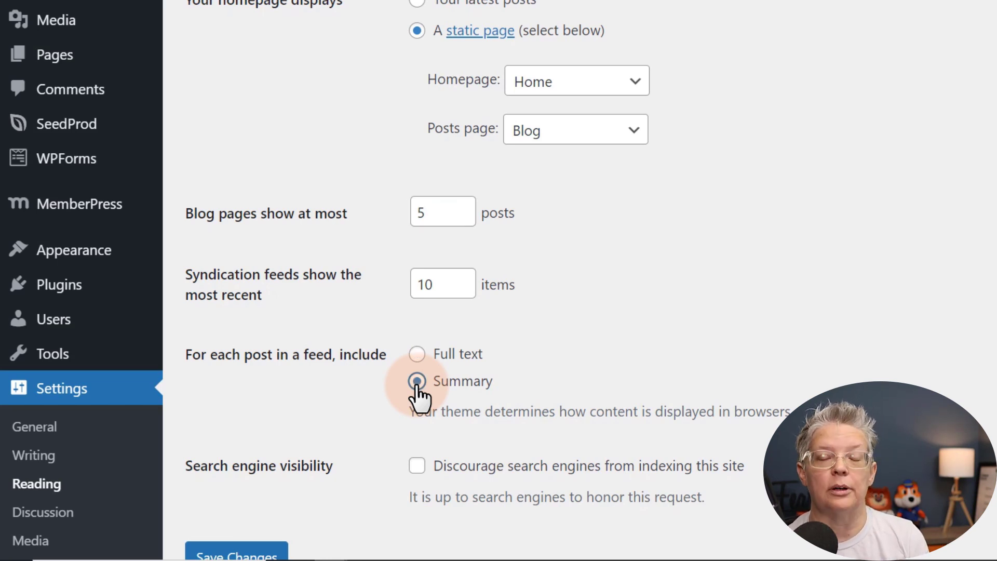
pyautogui.moveTo(406, 365)
pyautogui.write('5')
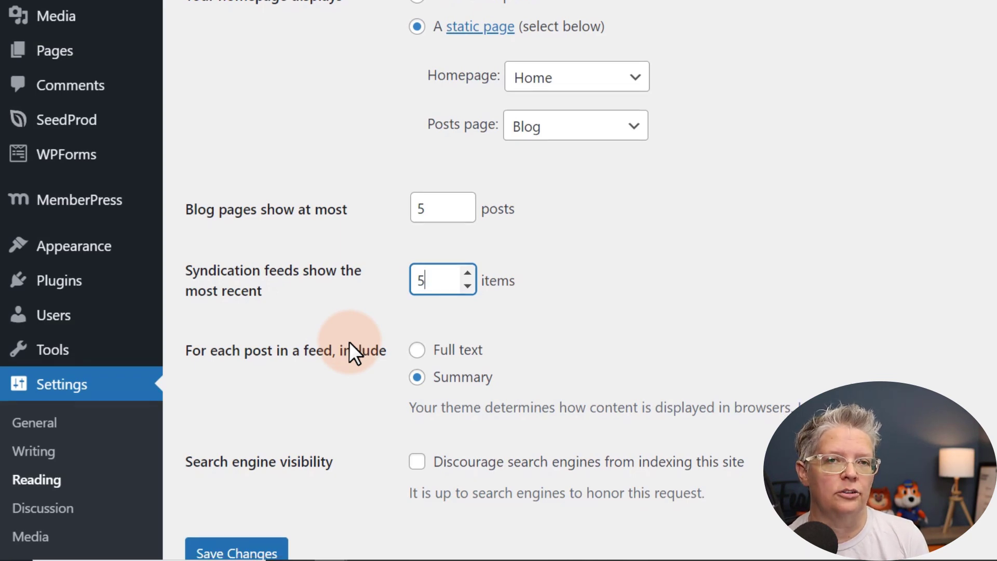
pyautogui.click(199, 443)
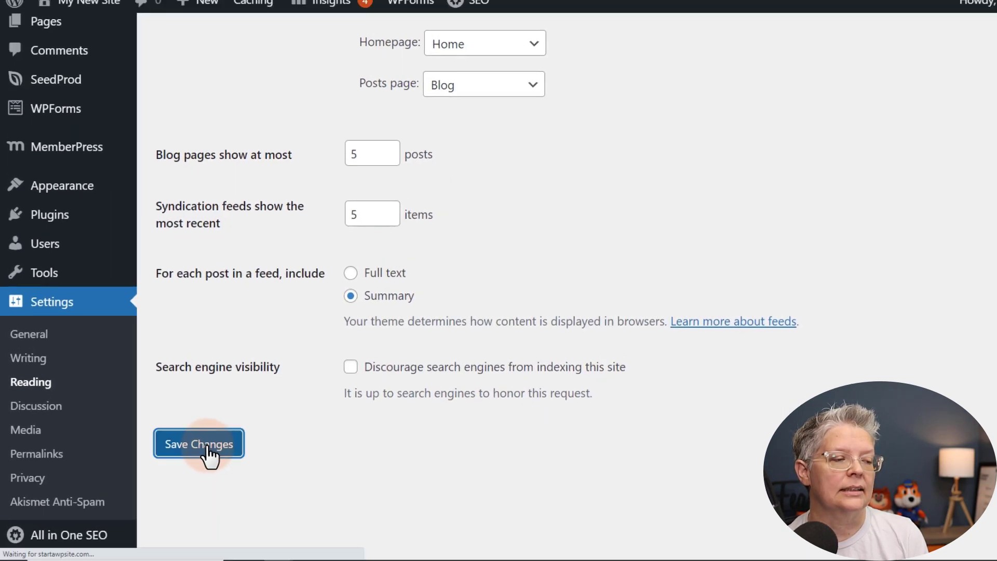
pyautogui.click(198, 443)
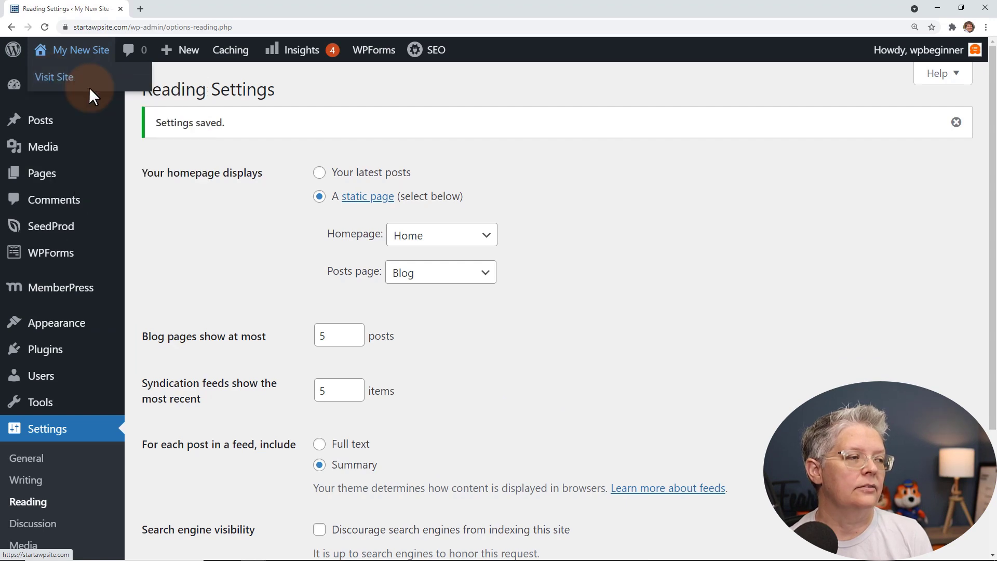
# Check the live blog down to its oldest post, then return to Reading Settings.
pyautogui.click(54, 77)
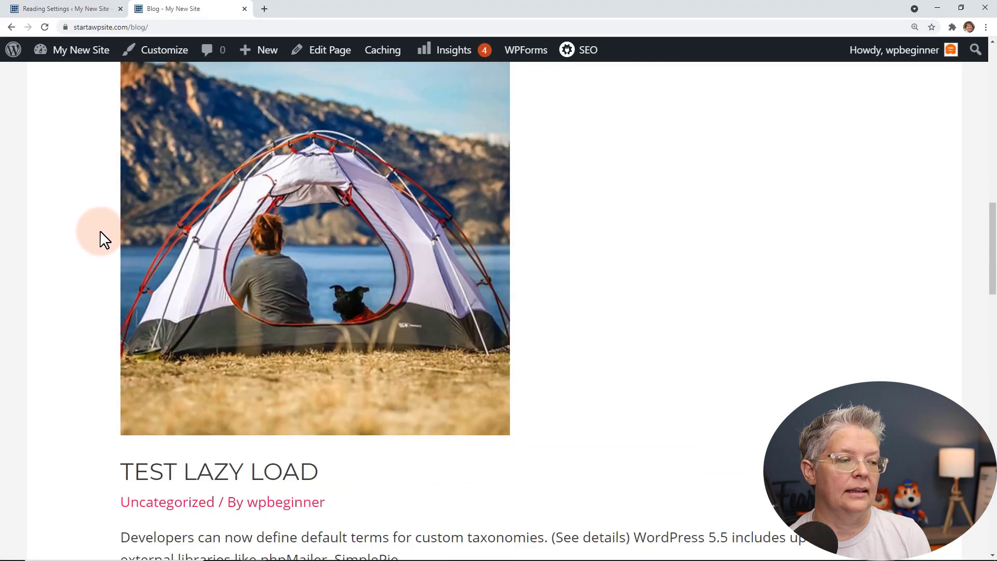
pyautogui.scroll(-3)
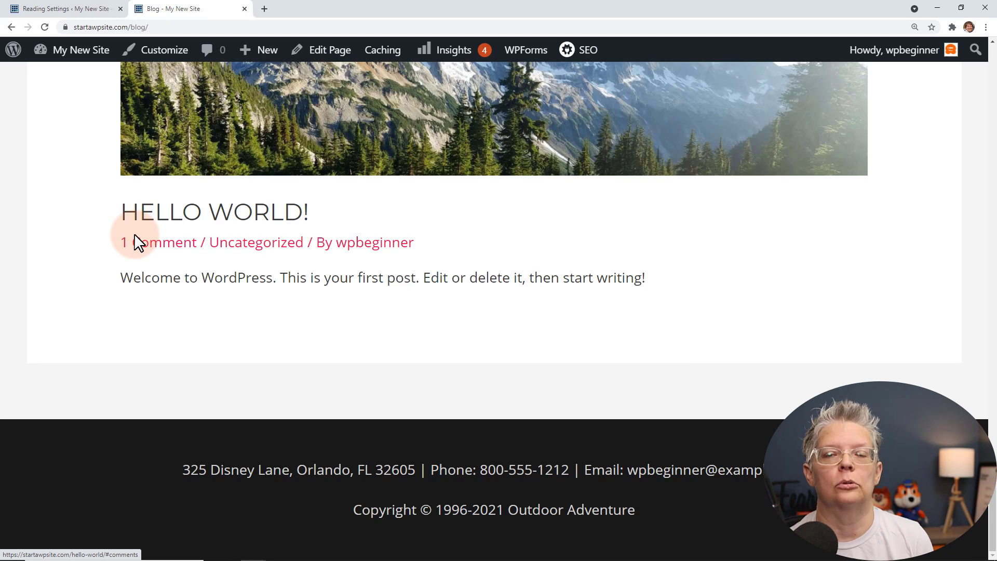
pyautogui.moveTo(372, 375)
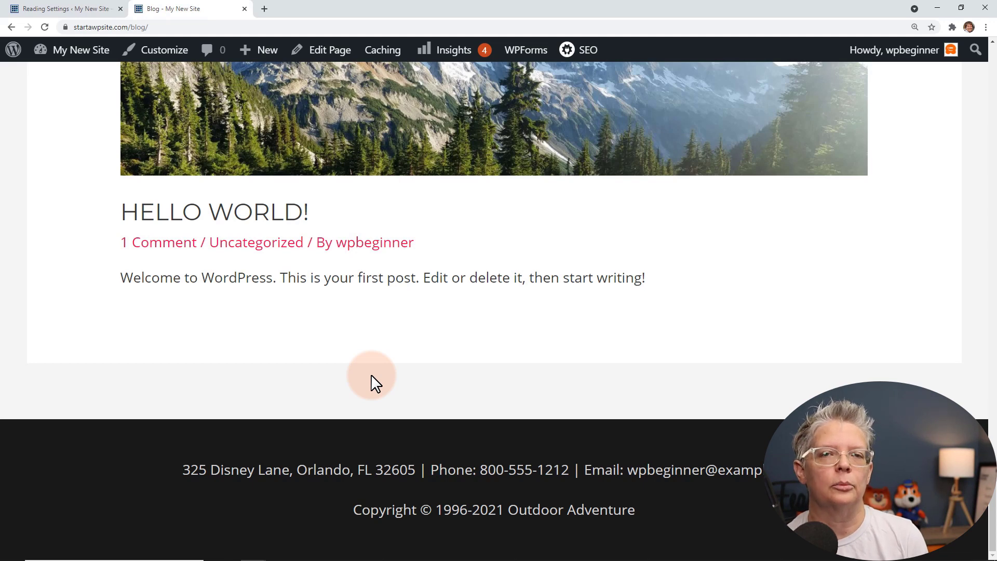
pyautogui.scroll(3)
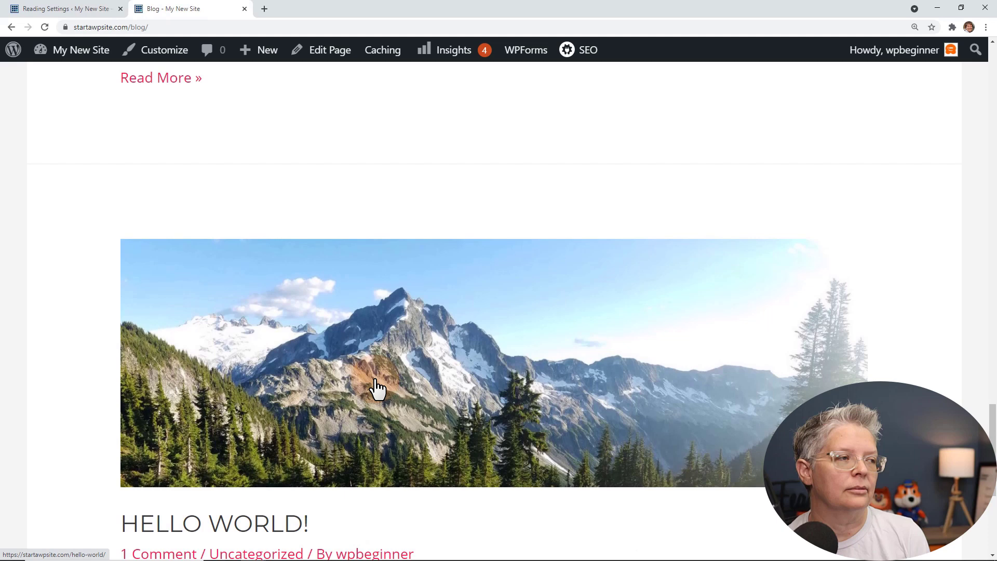
pyautogui.click(60, 8)
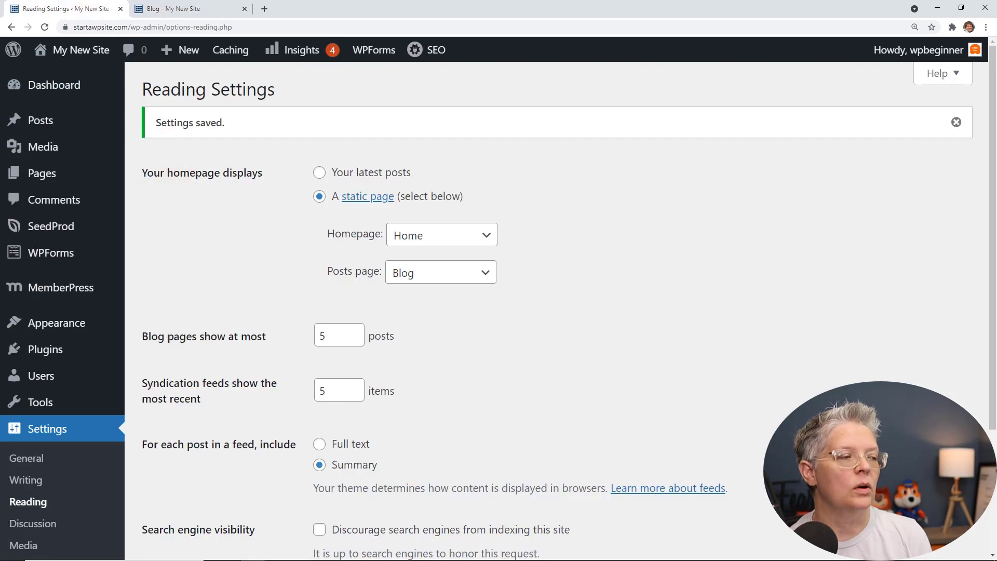
# Go to the MonsterInsights Reports page from the sidebar's Insights menu.
pyautogui.scroll(-3)
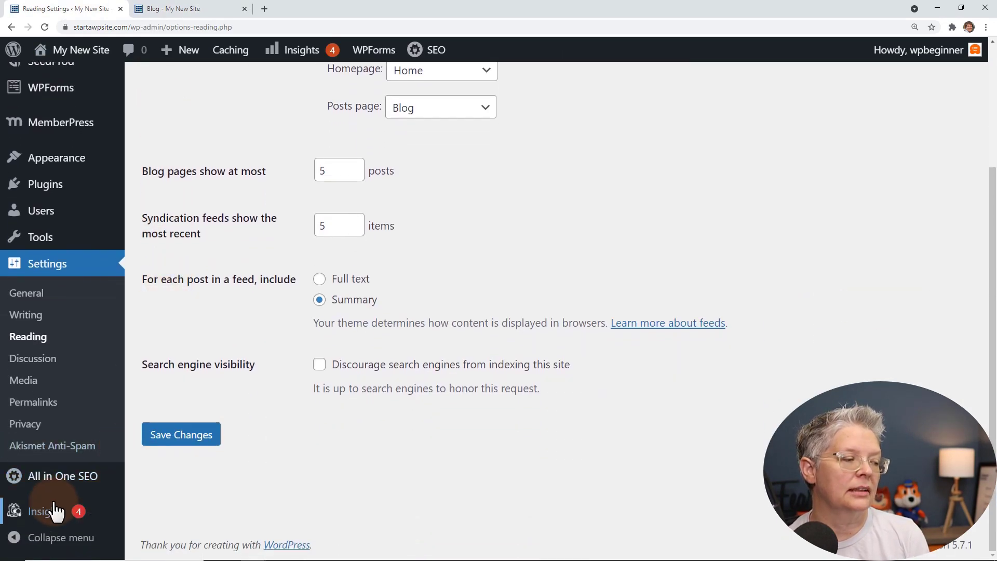
pyautogui.click(46, 511)
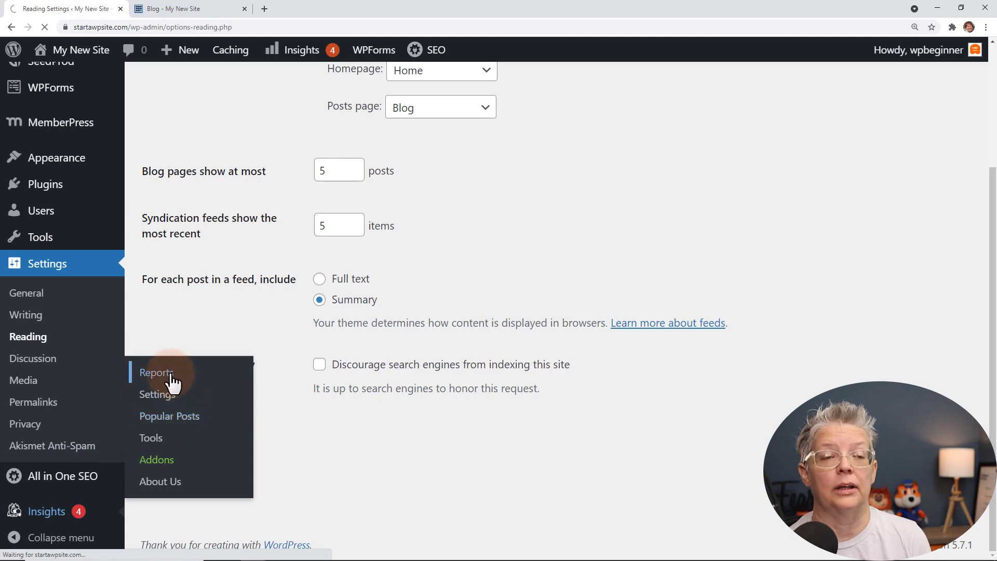
pyautogui.click(156, 373)
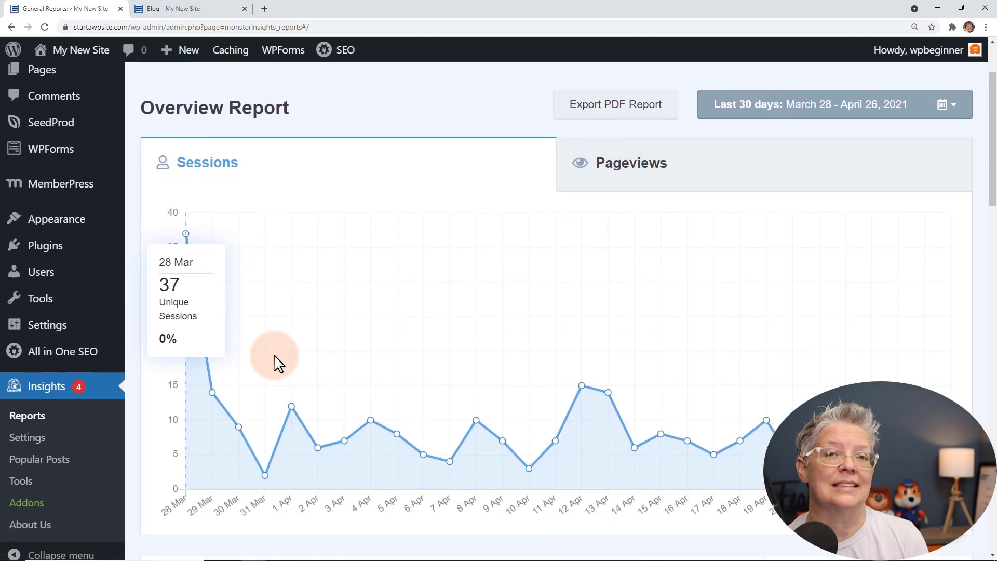
# Review the Overview Report's sessions, bounce rate, devices, countries and referrals for the last 30 days.
pyautogui.scroll(3)
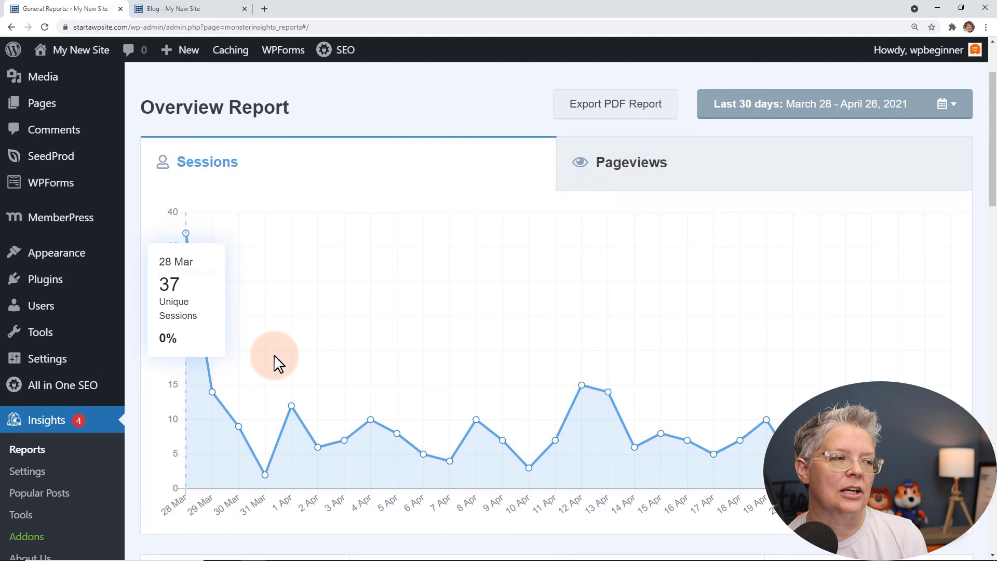
pyautogui.scroll(3)
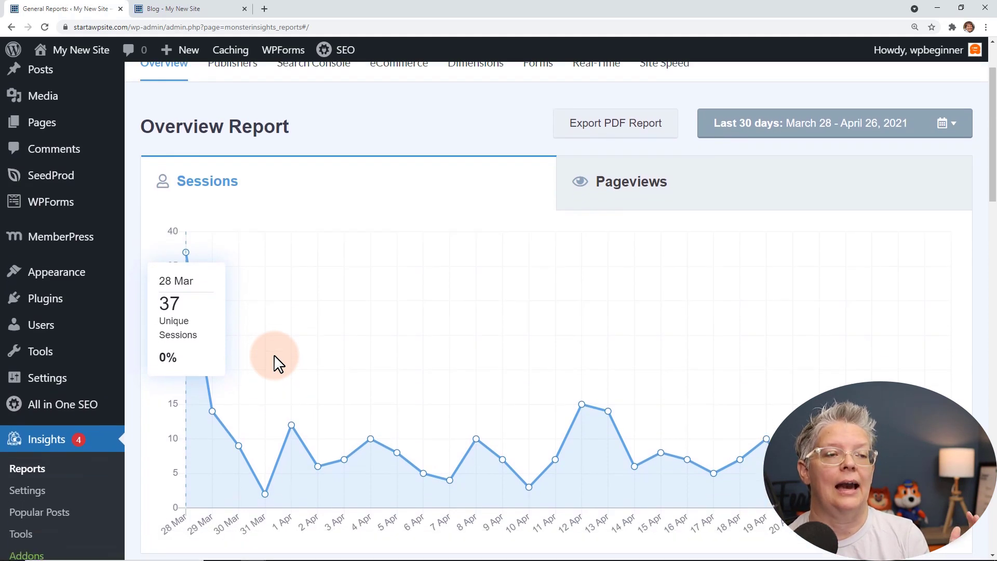
pyautogui.scroll(-3)
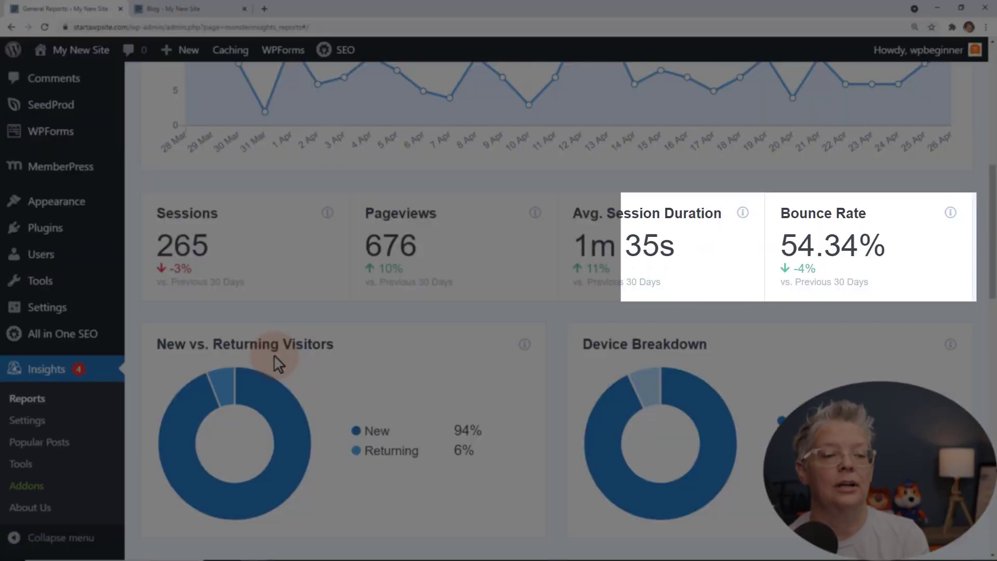
pyautogui.scroll(-3)
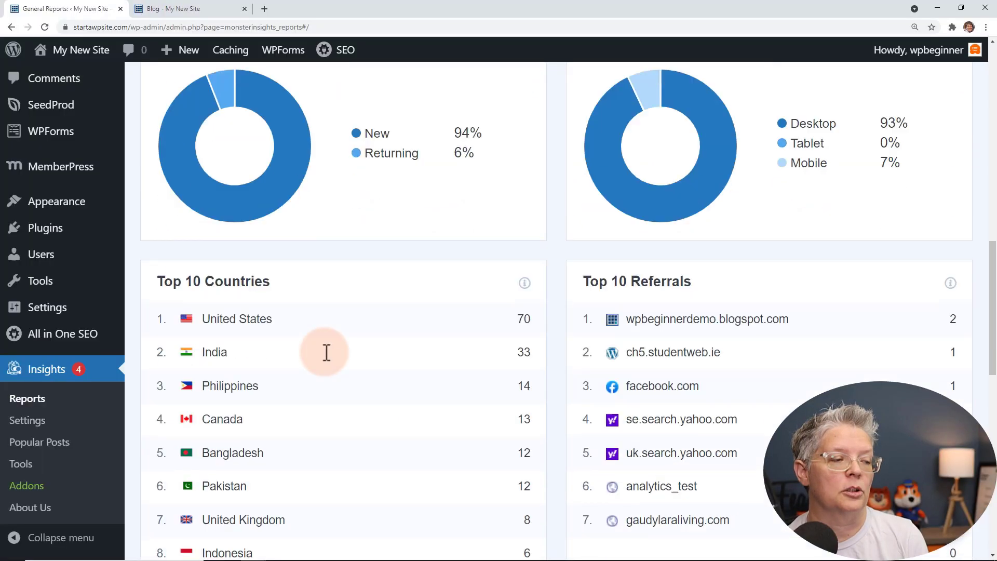
pyautogui.scroll(-3)
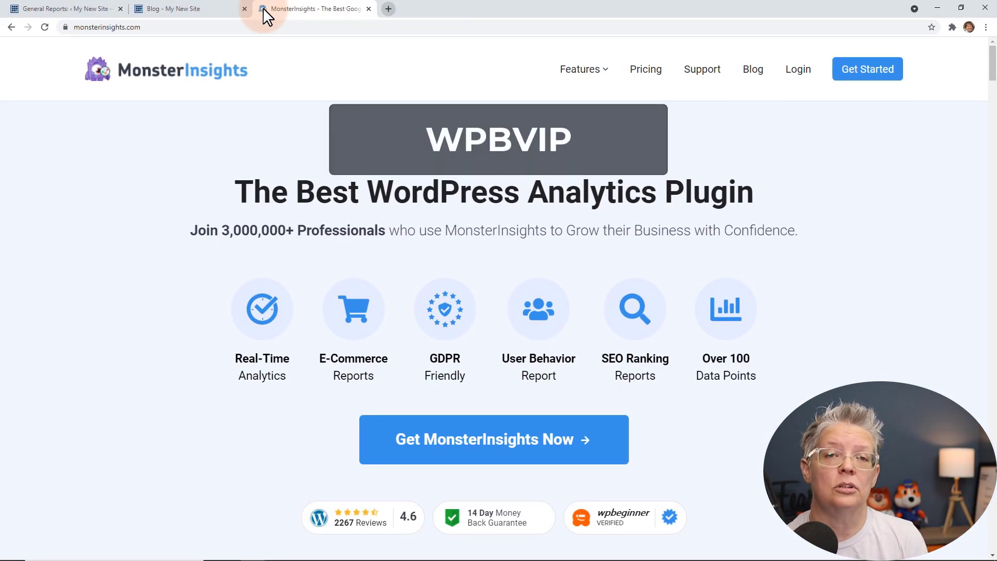
pyautogui.moveTo(181, 24)
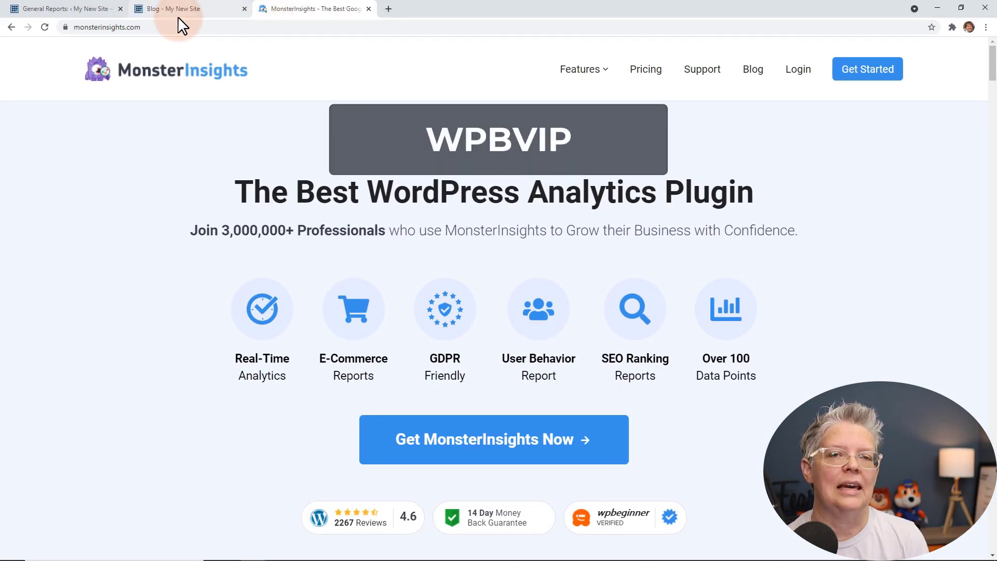
pyautogui.moveTo(63, 9)
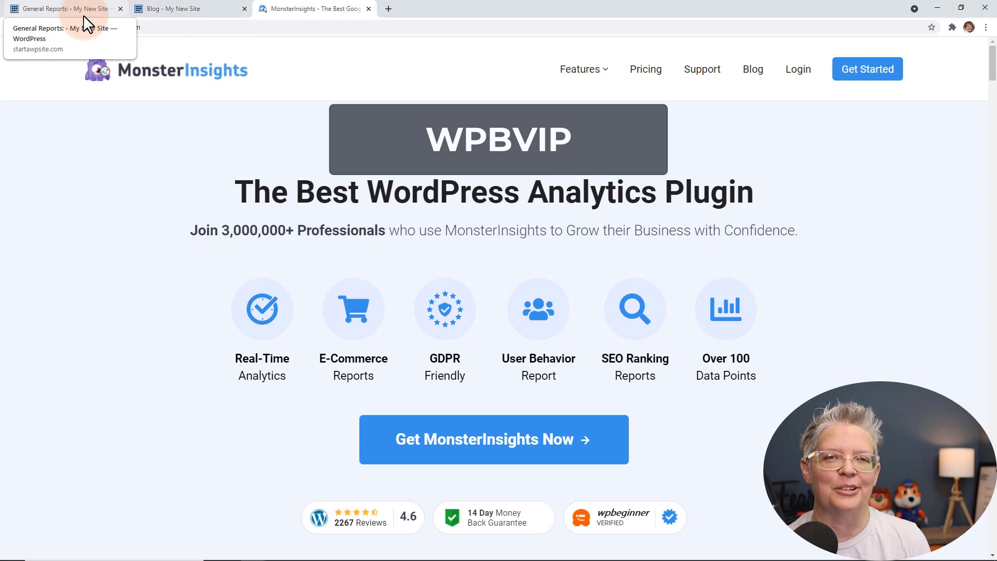